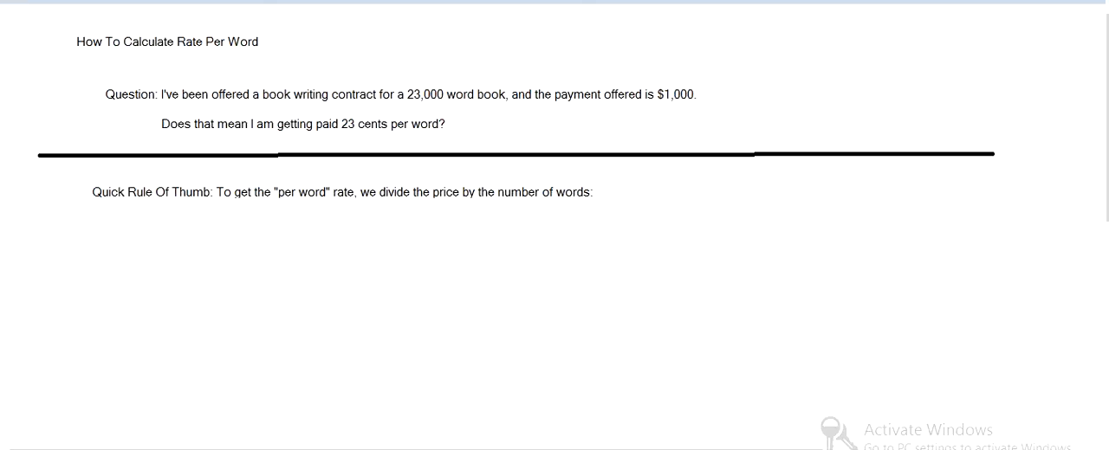
type("$1,000")
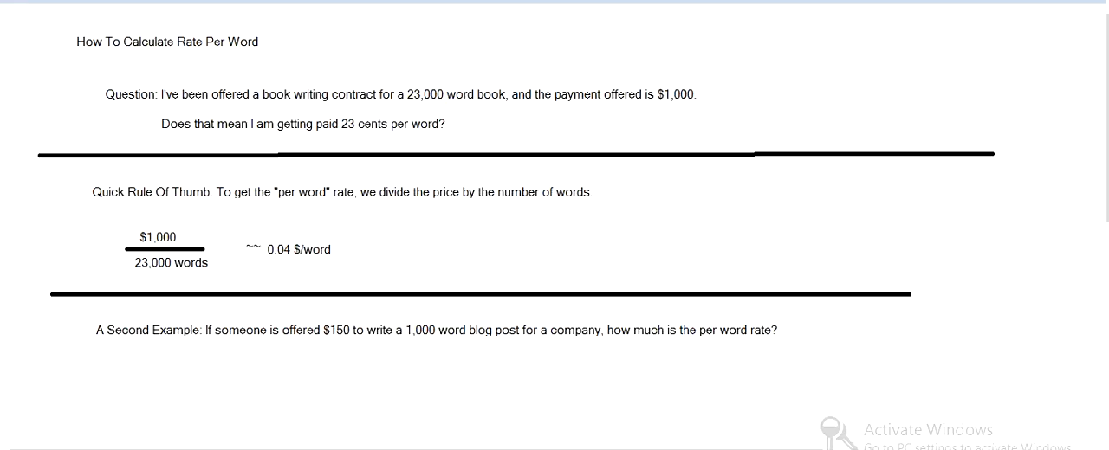
type("$150")
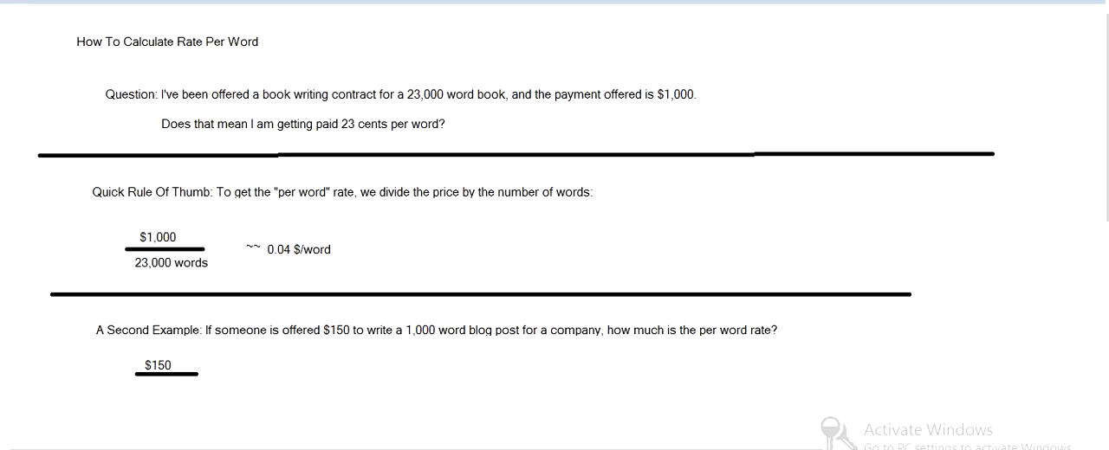
type("1,000 words")
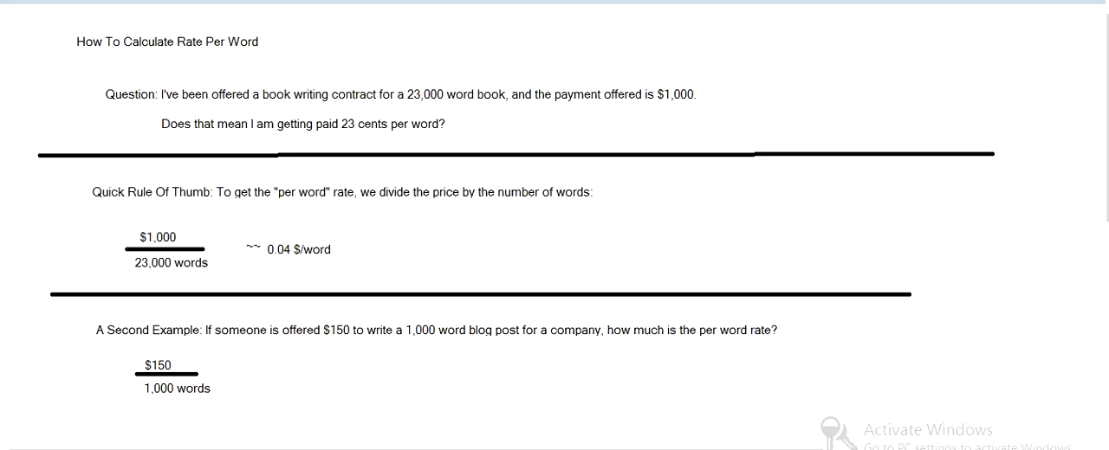